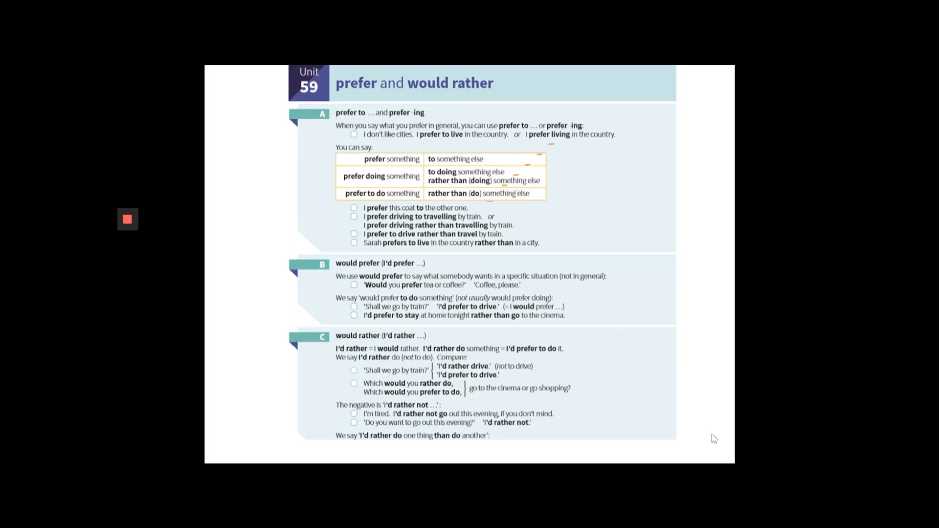
- Draw an orange arrow at the 'I'd rather you didn't' examples and scroll down to section D
{"action": "left_click_drag", "start_coordinate": [566, 135], "coordinate": [485, 201]}
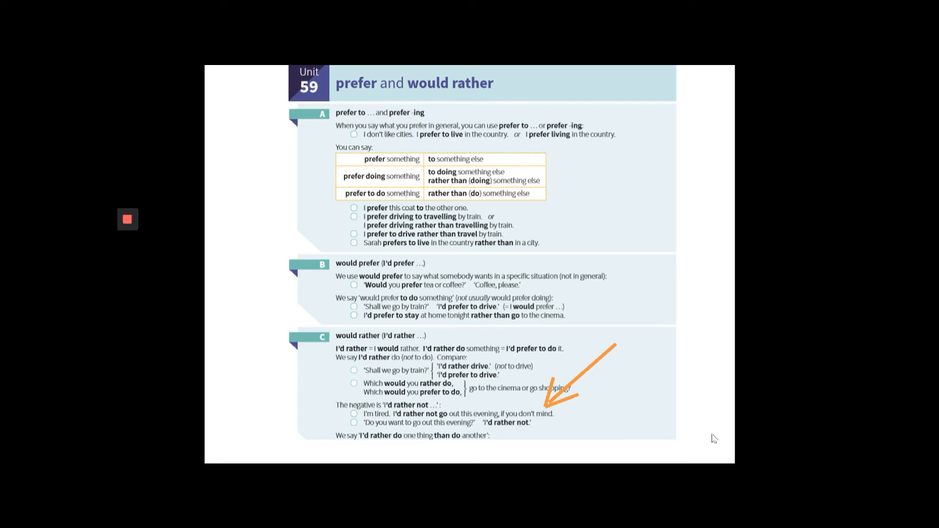
{"action": "scroll", "scroll_direction": "down", "scroll_amount": 3}
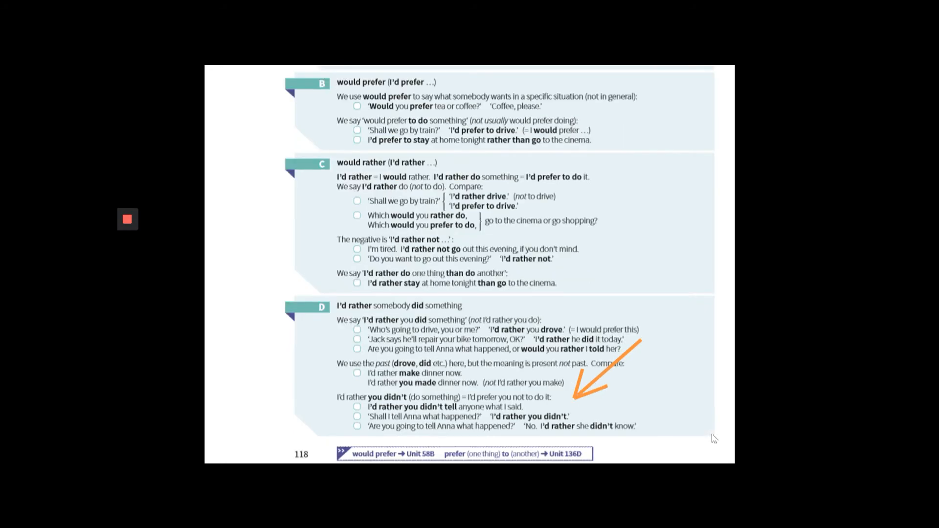